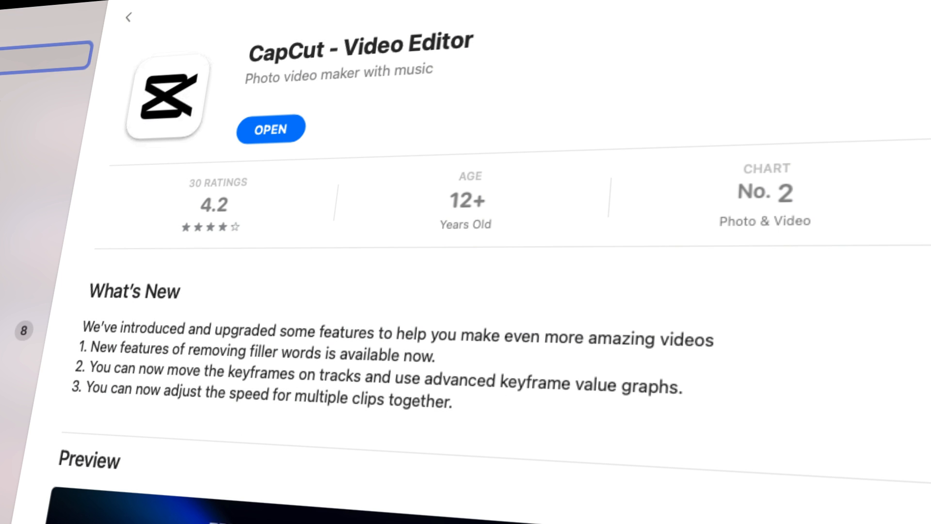
Launch CapCut from its store page so the wave-clip project loads on the timeline
{"action": "left_click", "coordinate": [271, 129]}
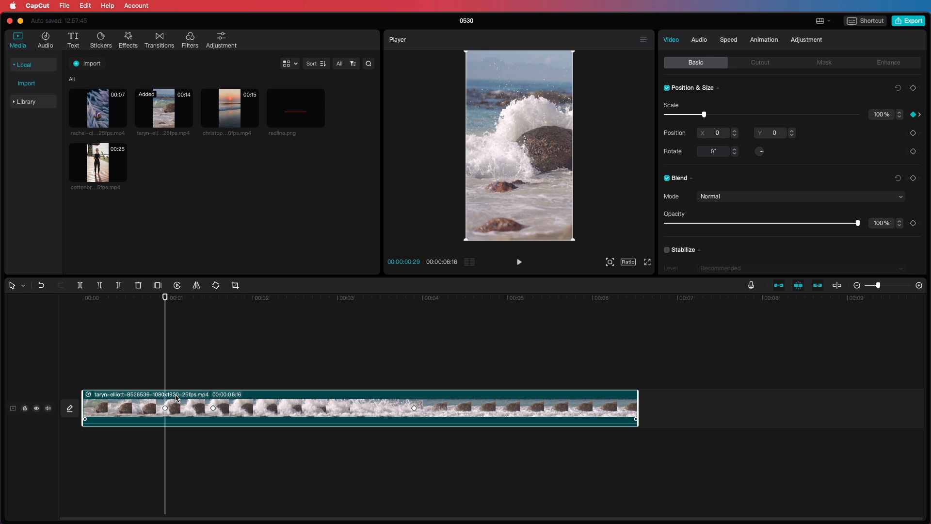
Show the wave clip's keyframe animation as its own Scale row on the timeline
{"action": "right_click", "coordinate": [176, 398]}
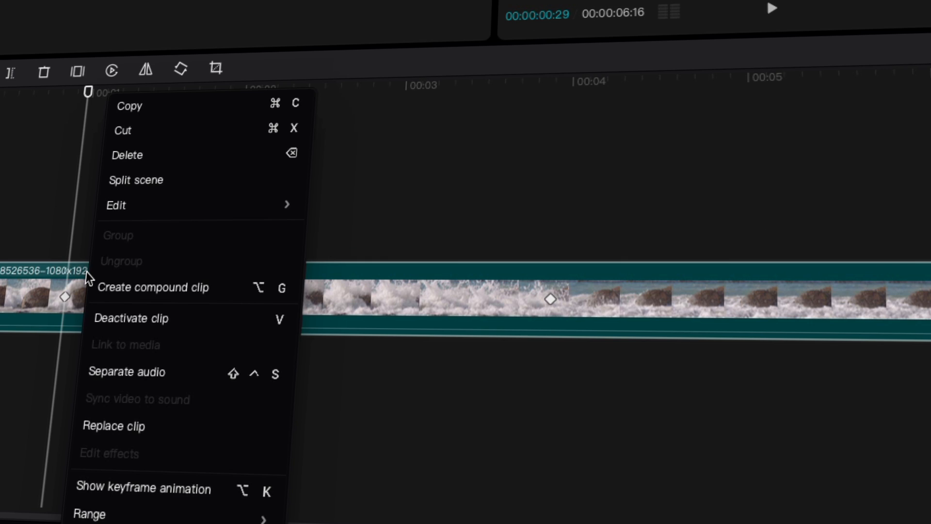
{"action": "mouse_move", "coordinate": [148, 495]}
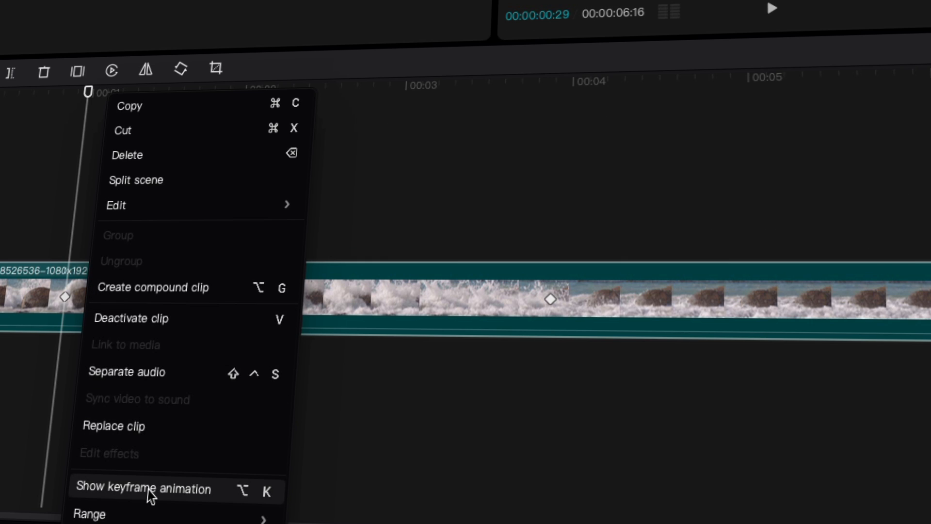
{"action": "left_click", "coordinate": [145, 489]}
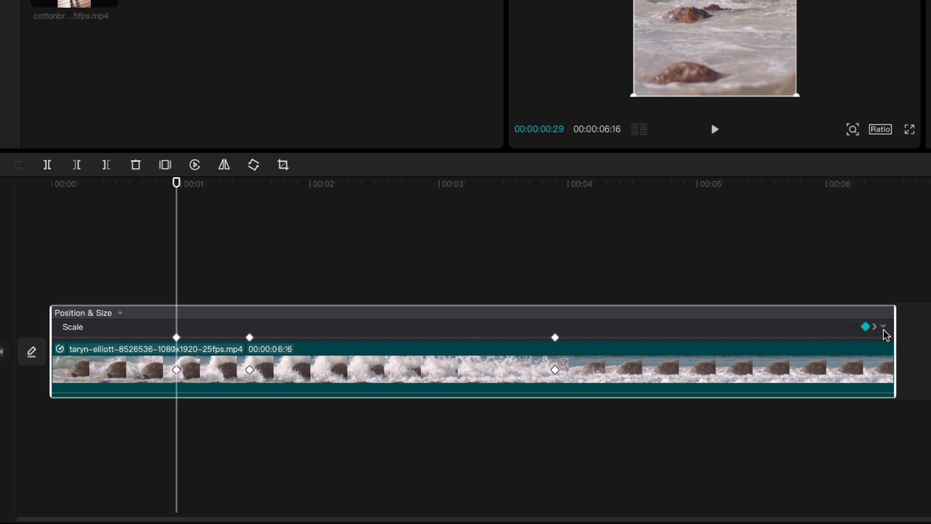
Expand the Scale keyframes into a value graph, smooth the curve, and scrub to preview the eased zoom
{"action": "left_click", "coordinate": [883, 326]}
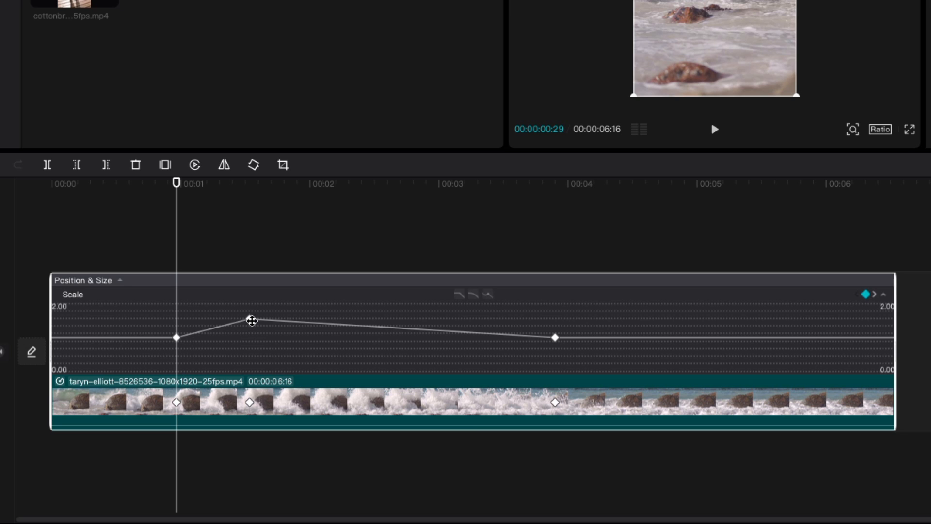
{"action": "left_click", "coordinate": [251, 321]}
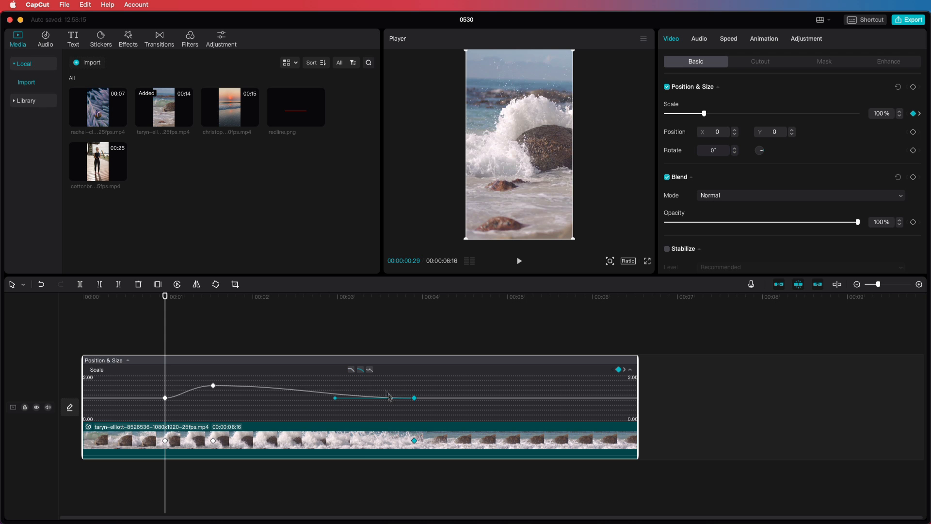
{"action": "left_click", "coordinate": [519, 261]}
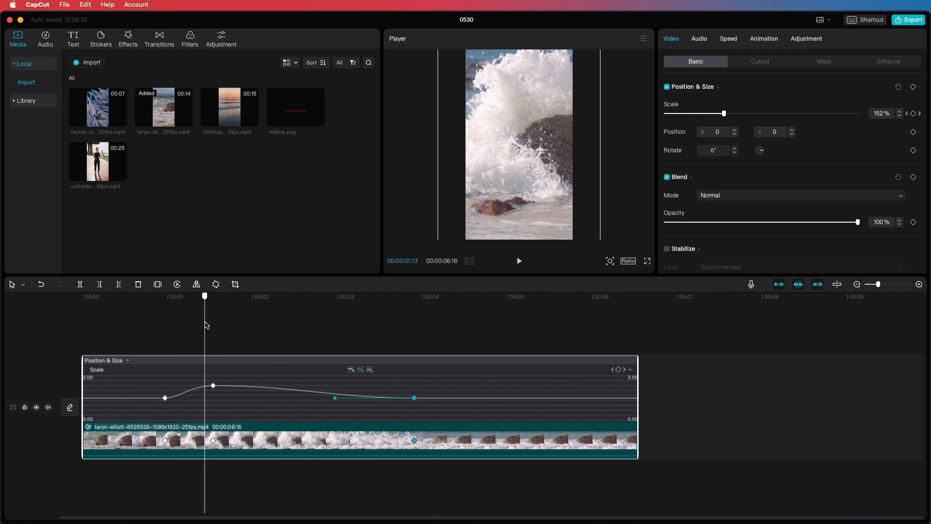
{"action": "left_click_drag", "start_coordinate": [213, 385], "coordinate": [213, 386]}
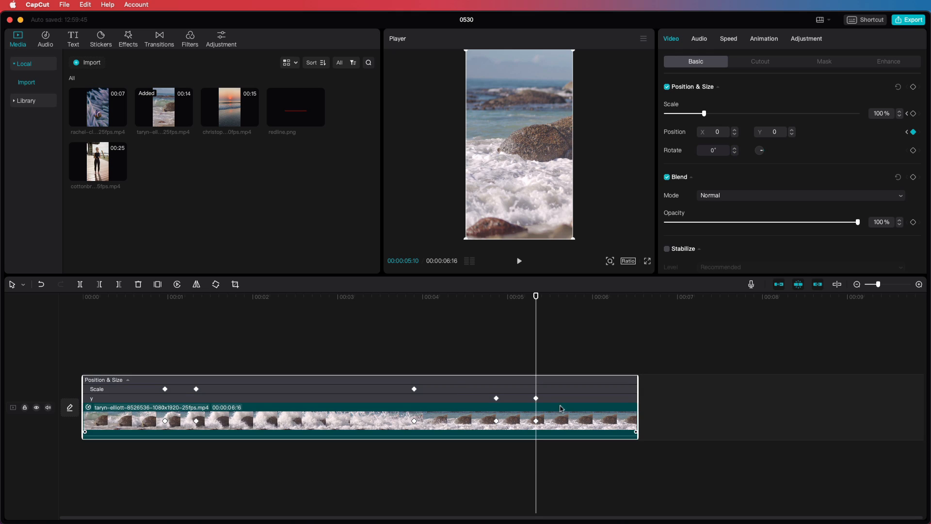
{"action": "mouse_move", "coordinate": [615, 404]}
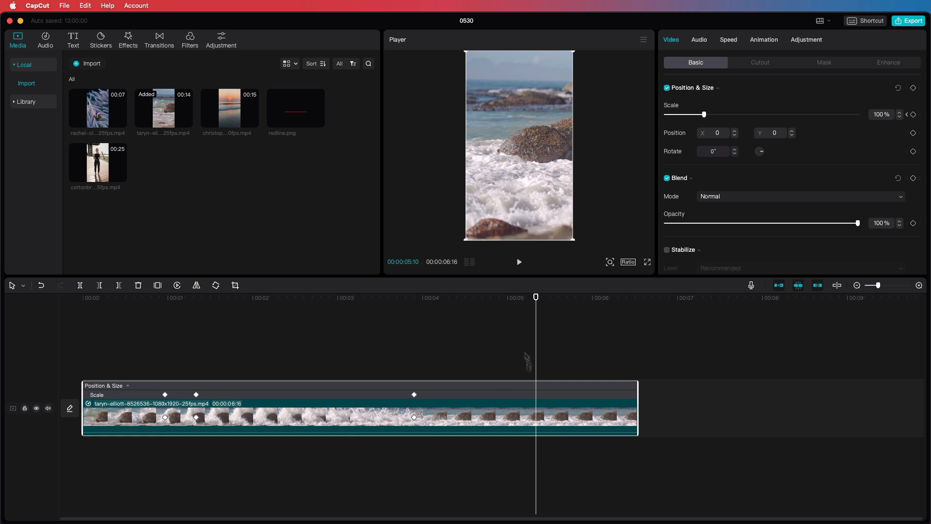
Hide the clip's keyframe row and bring up the video Effects library
{"action": "left_click", "coordinate": [379, 297]}
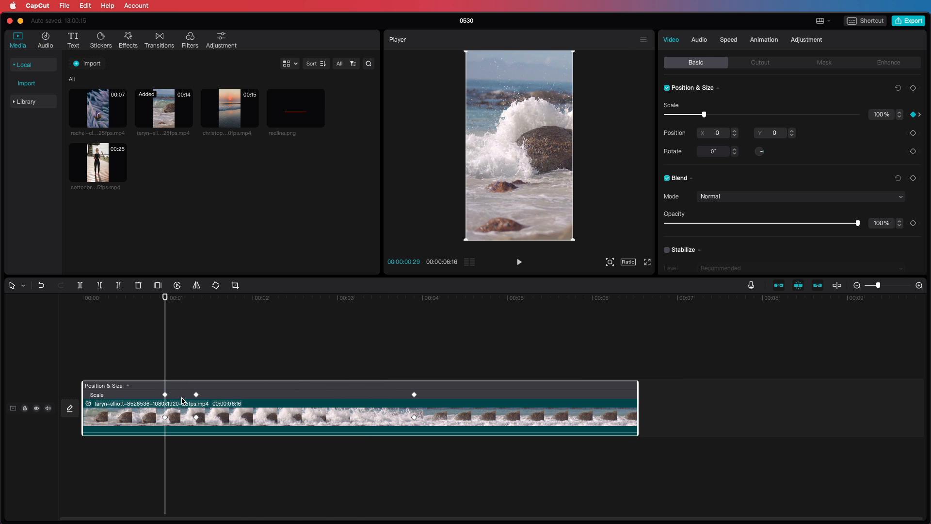
{"action": "right_click", "coordinate": [184, 418]}
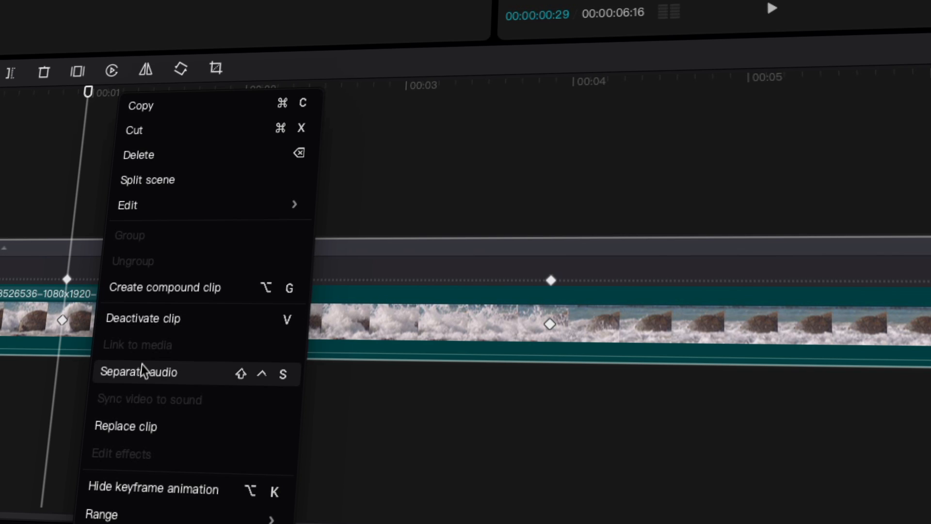
{"action": "mouse_move", "coordinate": [141, 501]}
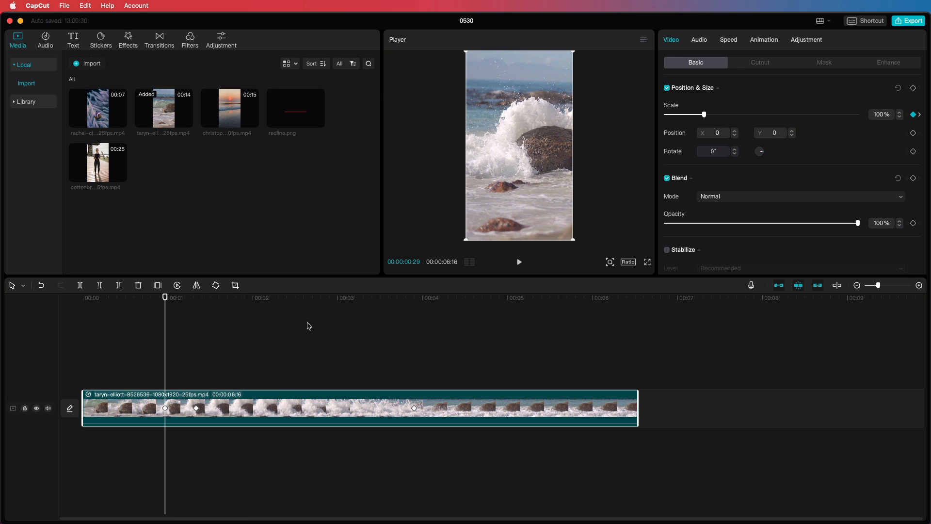
{"action": "left_click", "coordinate": [128, 37]}
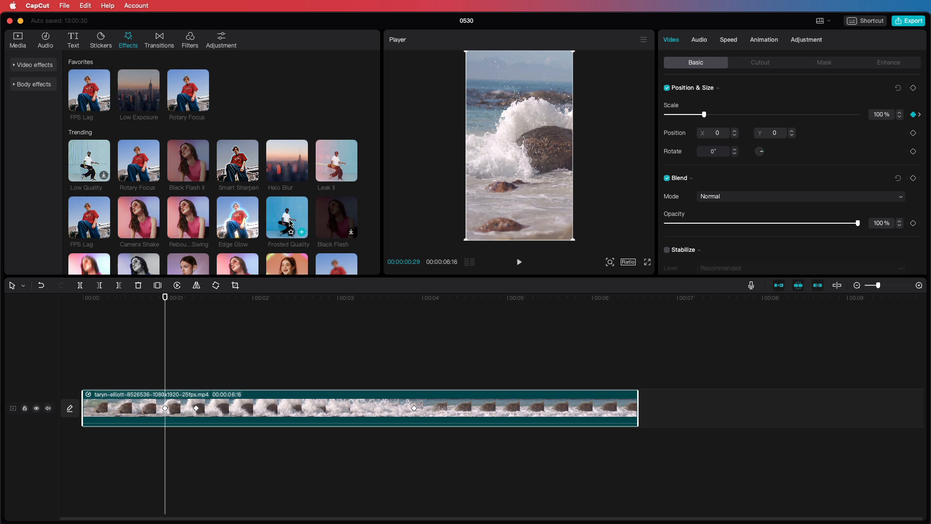
Add the Chrome Blur lens effect above the wave clip and lower its blur strength to 5
{"action": "scroll", "scroll_direction": "down", "scroll_amount": 3}
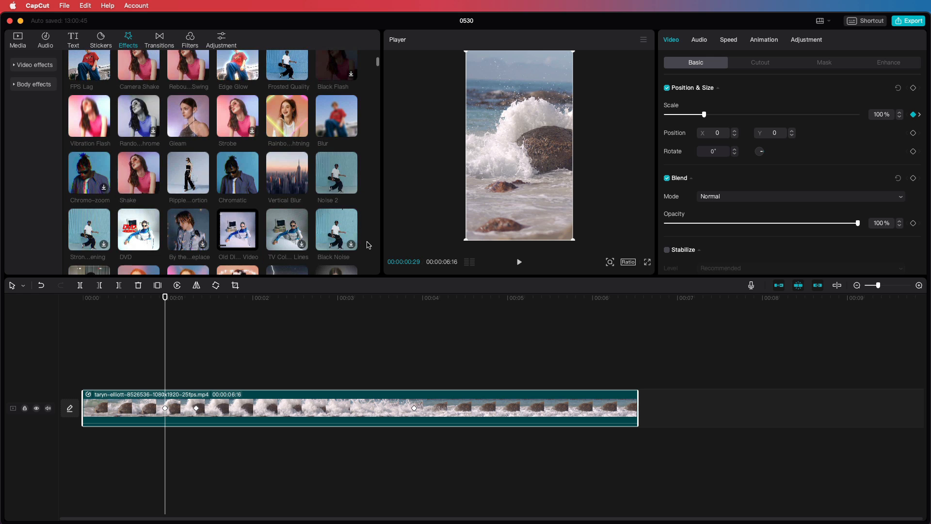
{"action": "scroll", "scroll_direction": "down", "scroll_amount": 3}
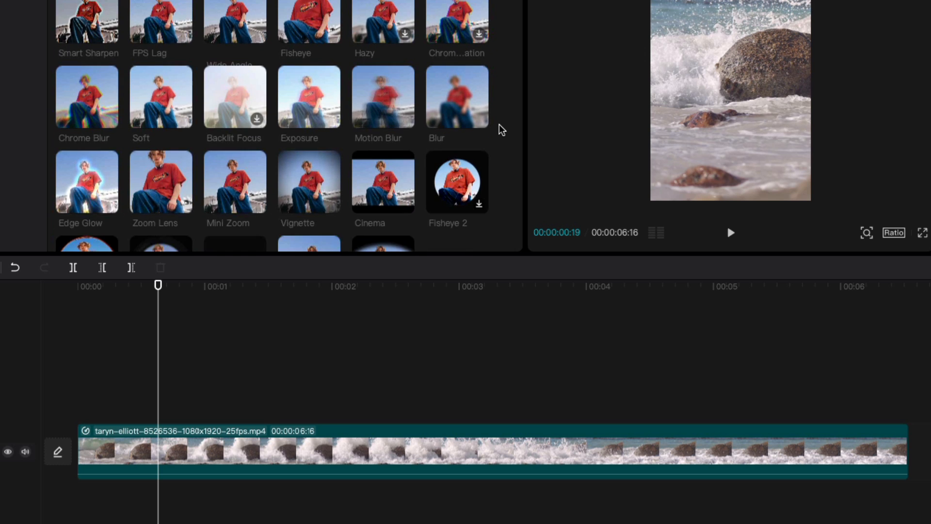
{"action": "scroll", "scroll_direction": "down", "scroll_amount": 3}
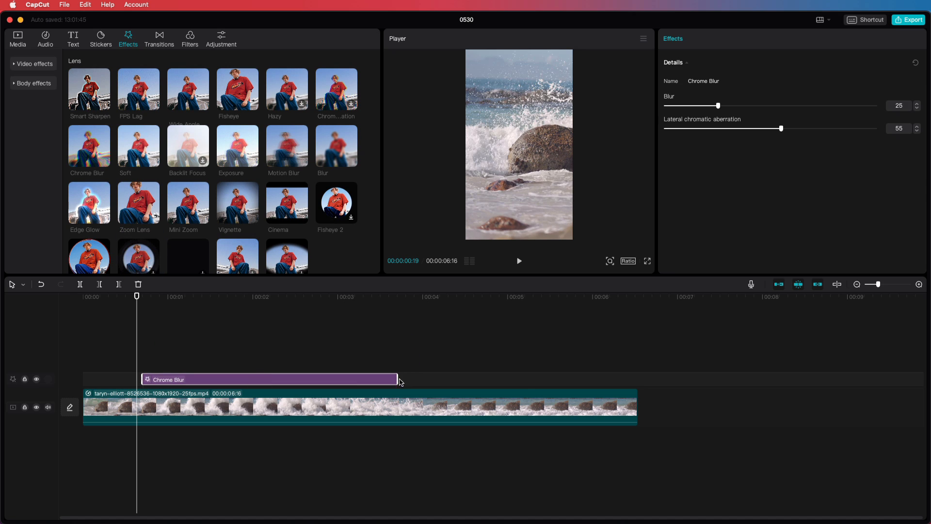
{"action": "left_click_drag", "start_coordinate": [396, 380], "coordinate": [248, 379]}
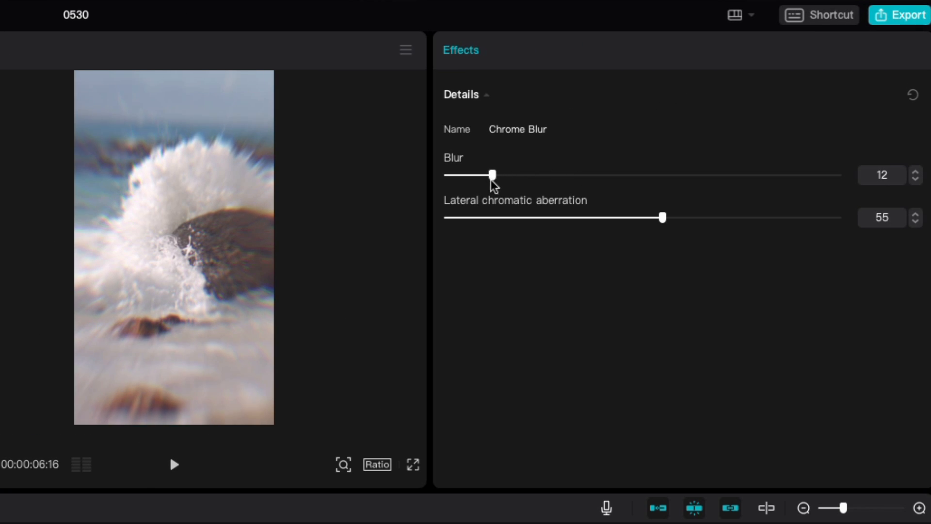
{"action": "left_click_drag", "start_coordinate": [491, 174], "coordinate": [467, 175]}
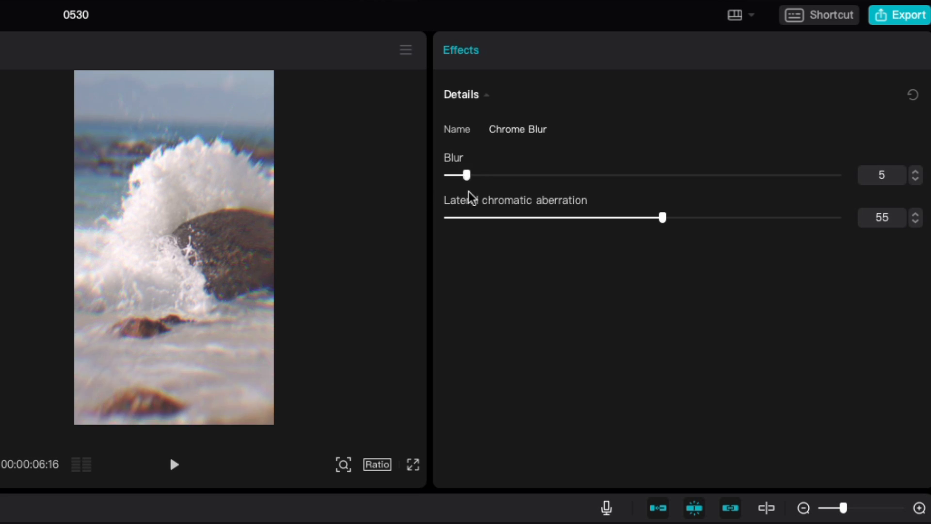